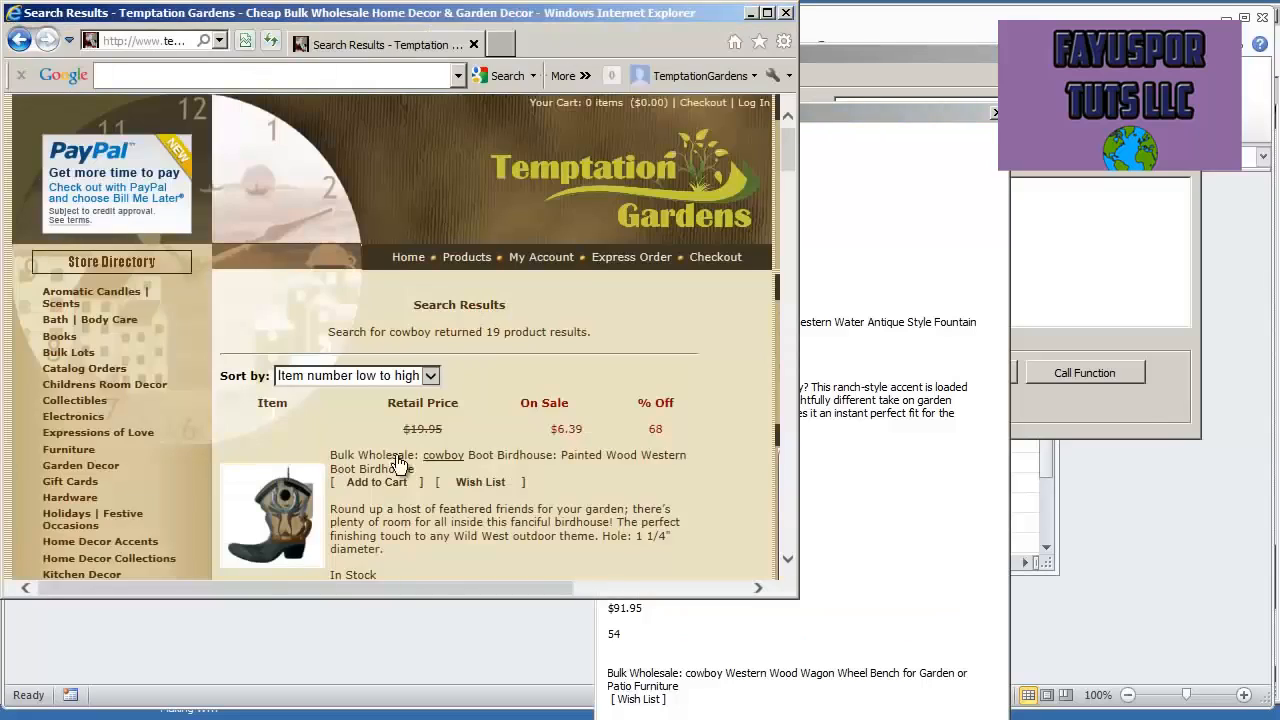
Step: Look over the 19 cowboy search results on the Temptation Gardens page in Internet Explorer
scroll(down, 3)
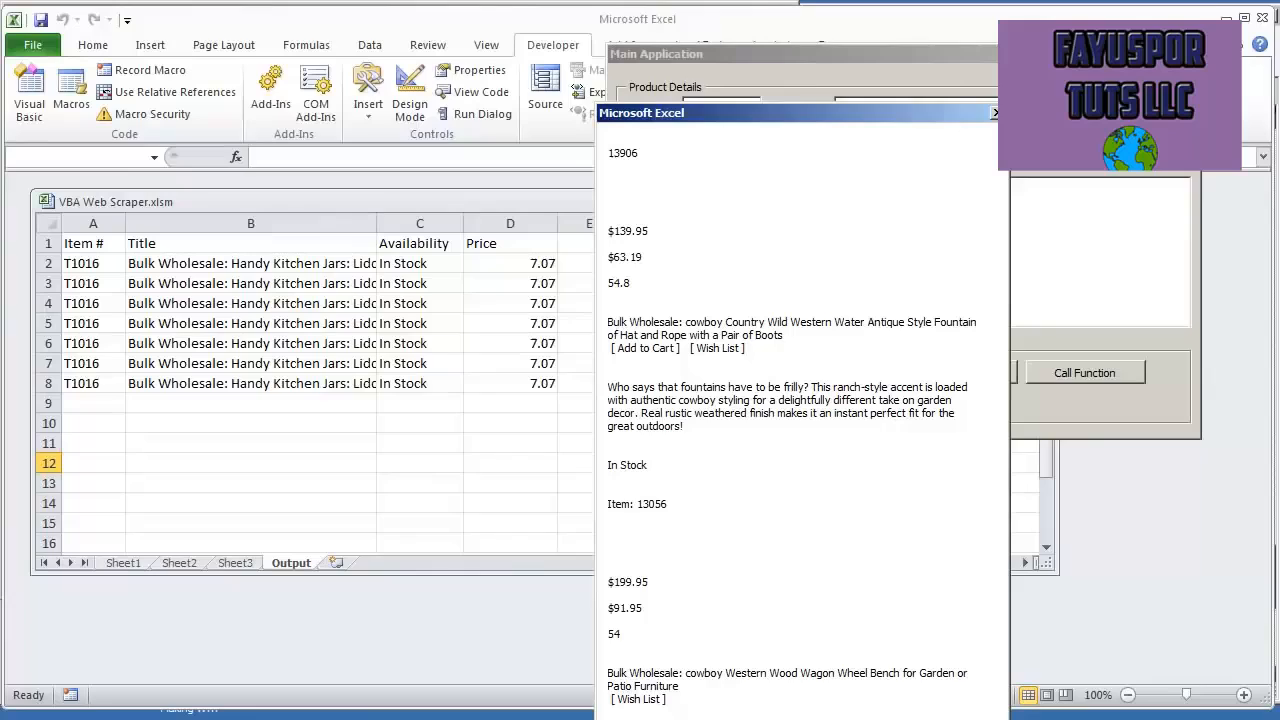
mouse_move(638, 163)
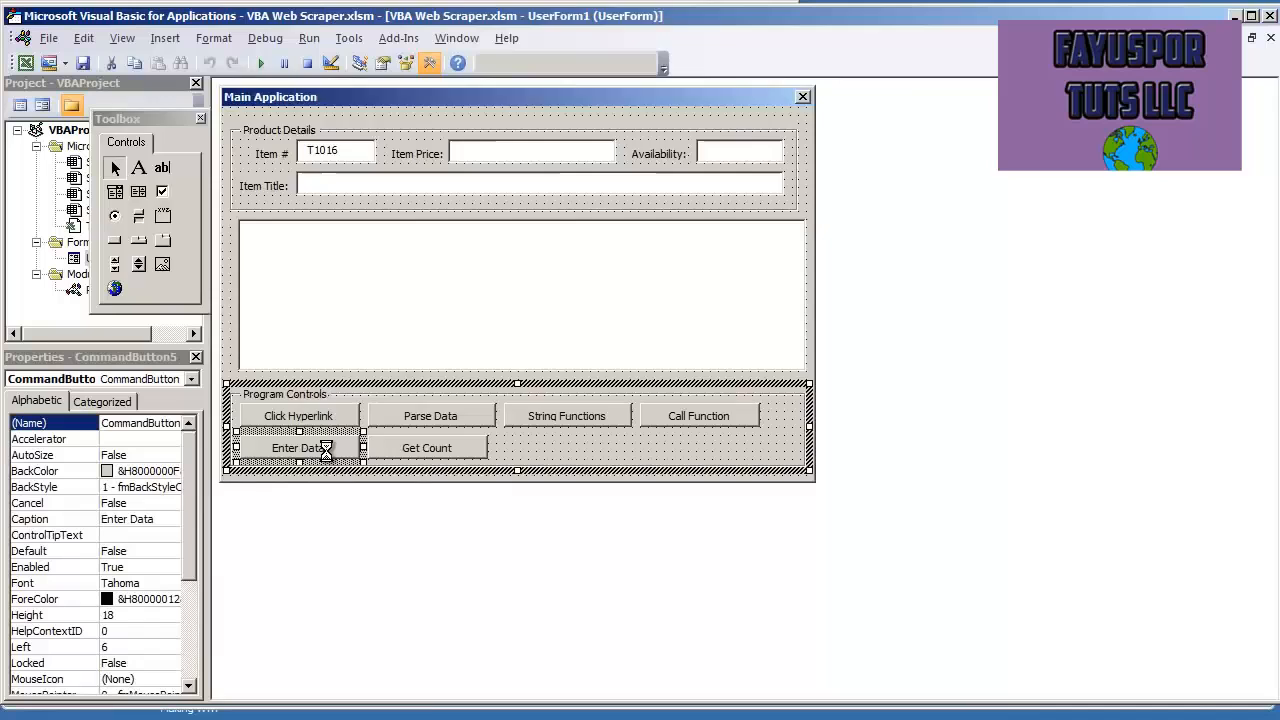
Step: Review the Enter Data button's item_number and MsgBox code, then run the Main Application form
double_click(298, 447)
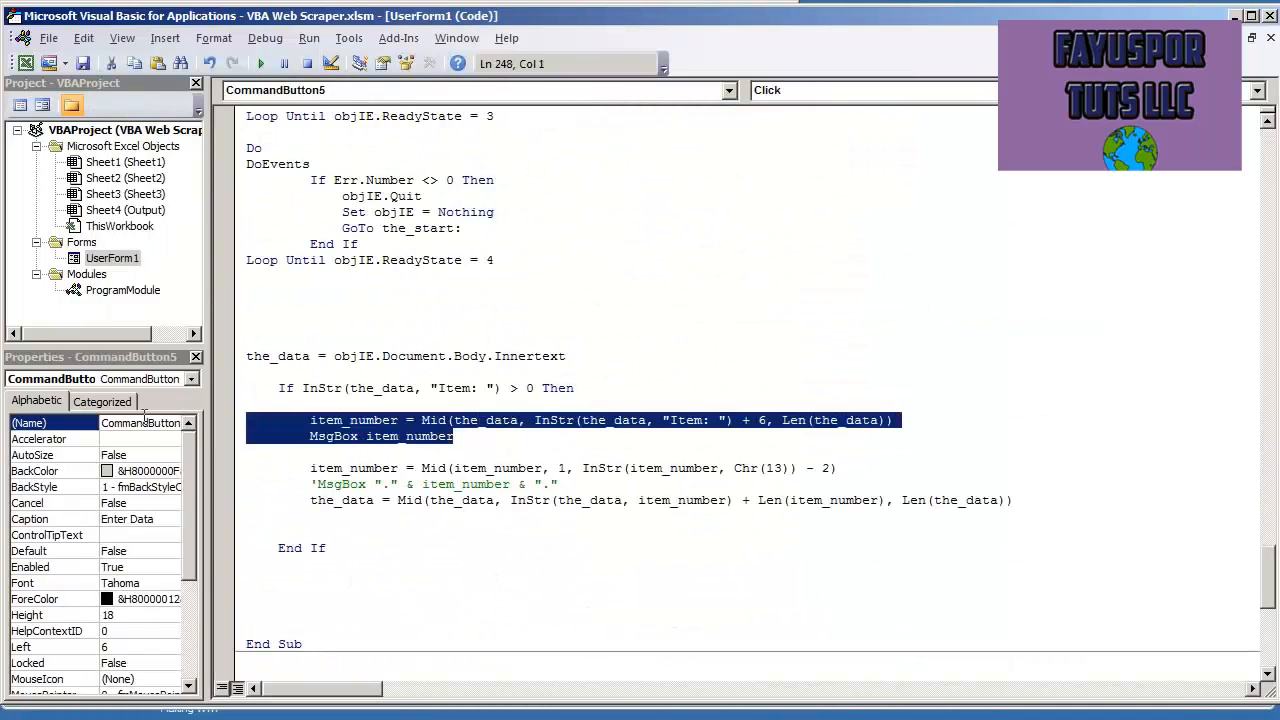
double_click(432, 468)
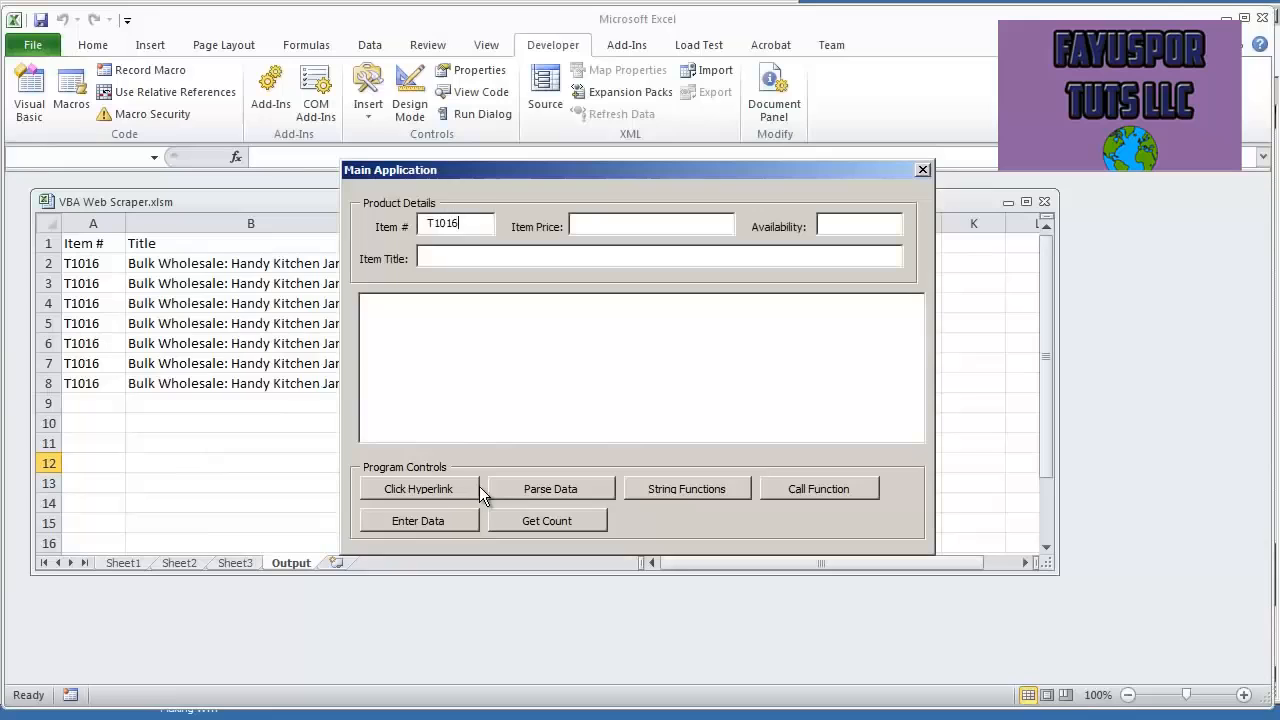
Step: Run Enter Data once, confirm the reported item number 13906, and return to the form designer
click(418, 489)
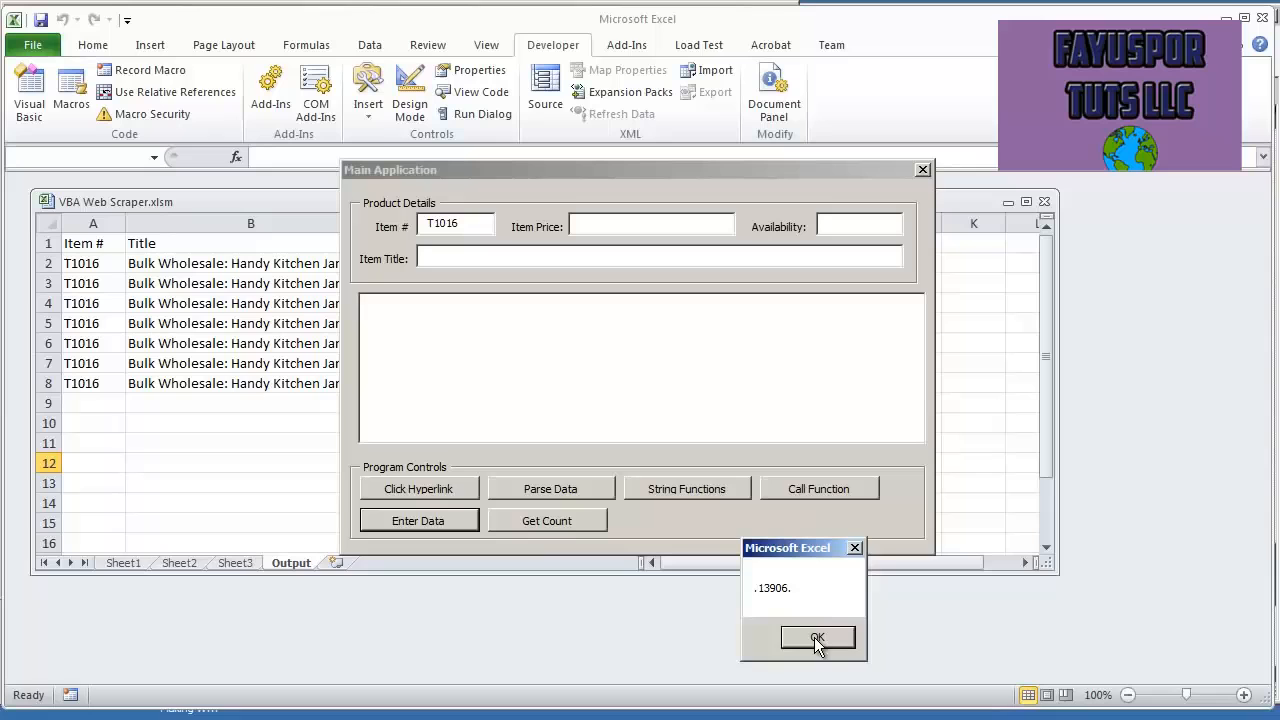
click(817, 638)
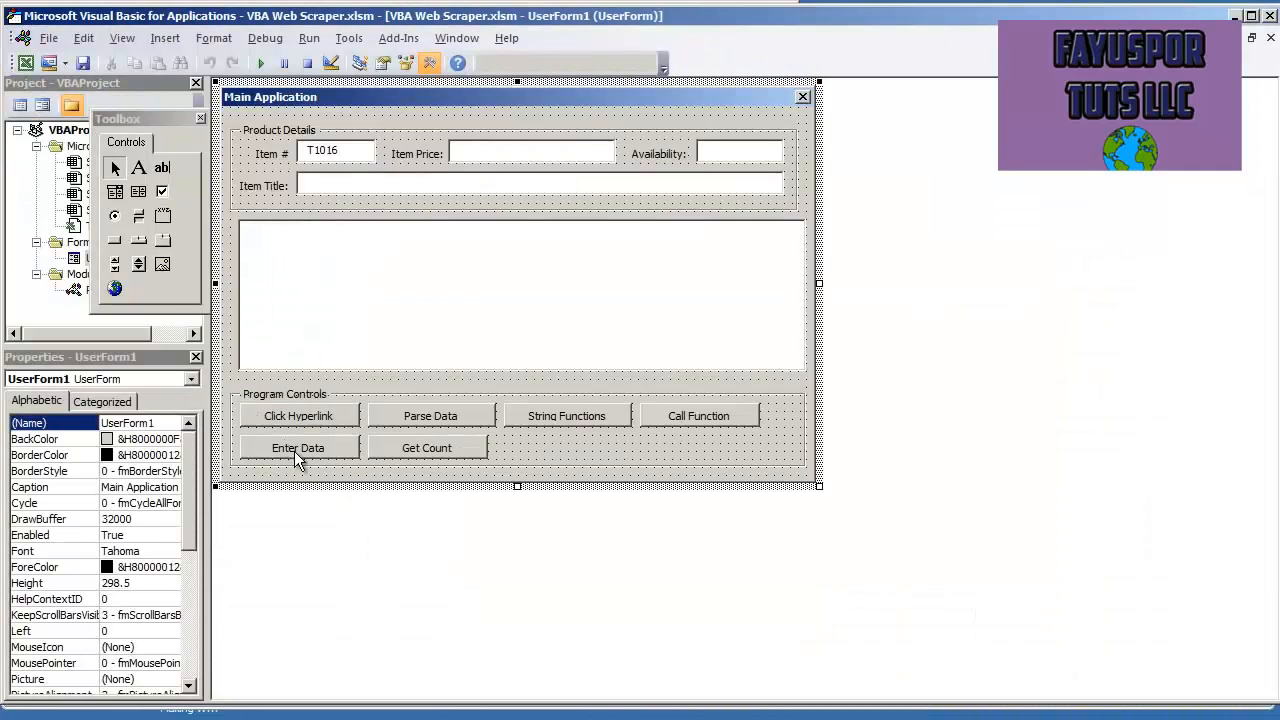
Step: In CommandButton5_Click, keep the item_number extraction and trim the_data past that number with Mid
double_click(297, 447)
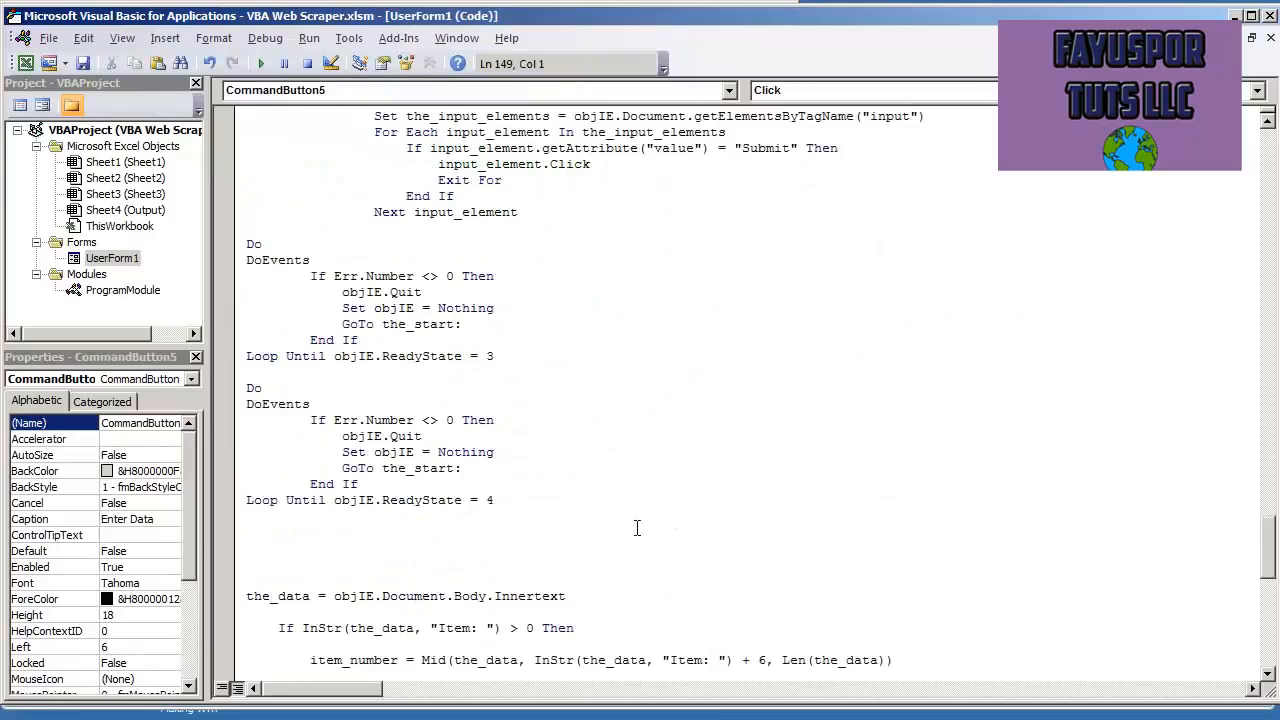
scroll(down, 3)
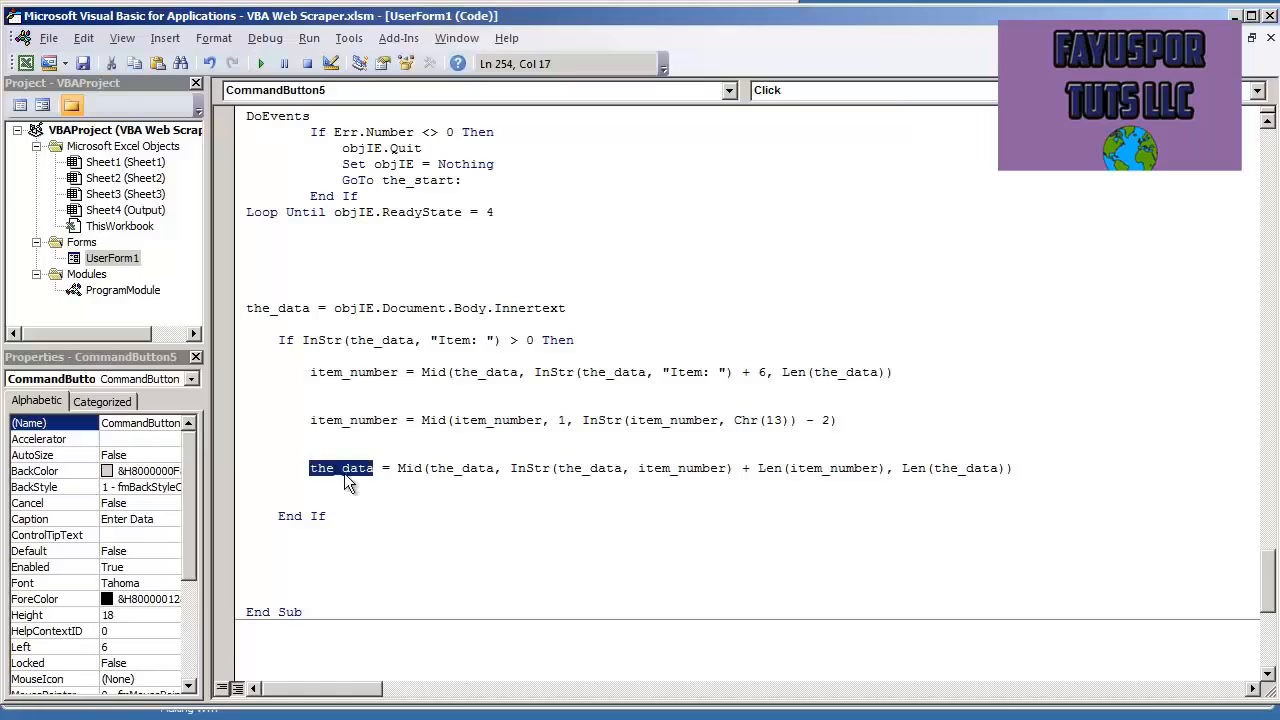
mouse_move(567, 468)
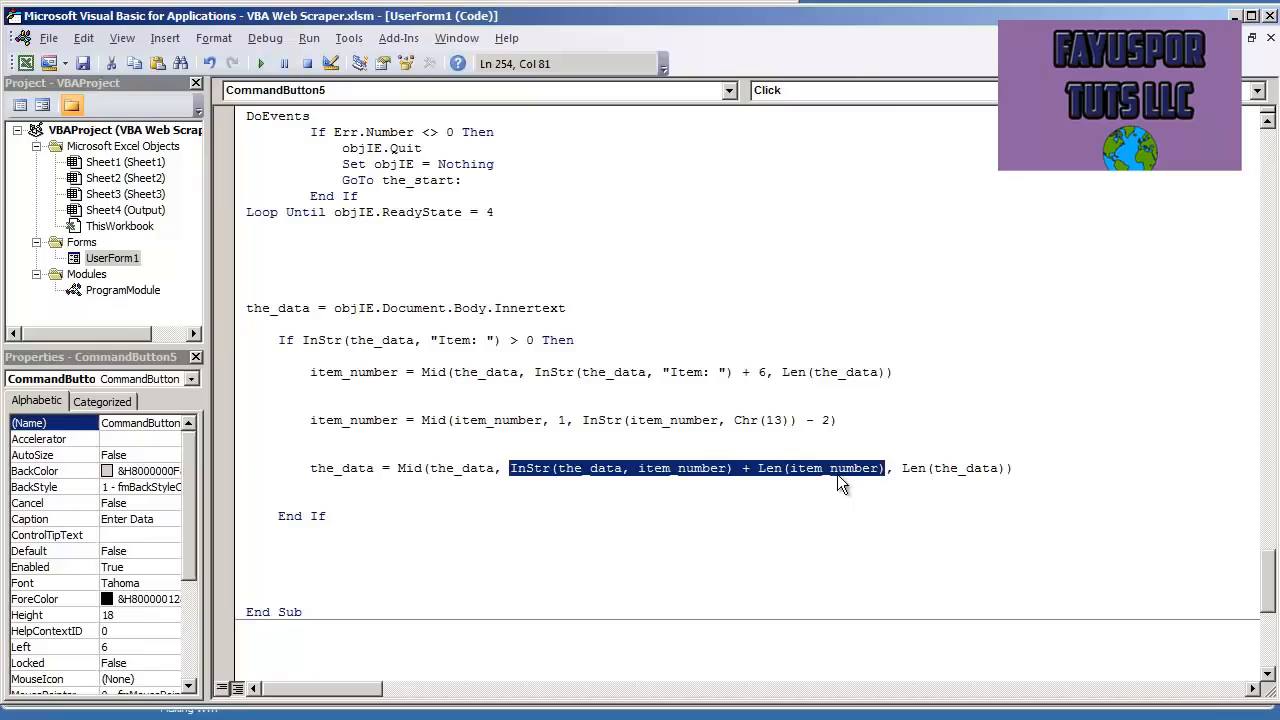
mouse_move(583, 485)
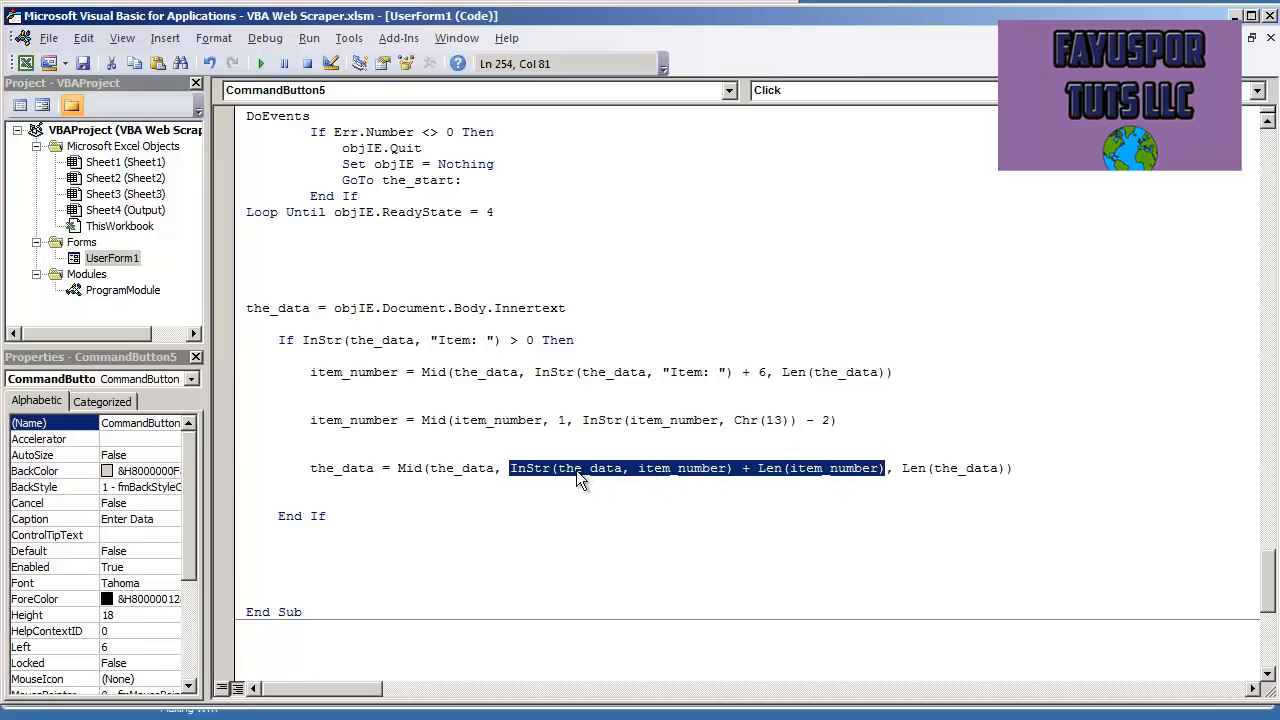
mouse_move(675, 480)
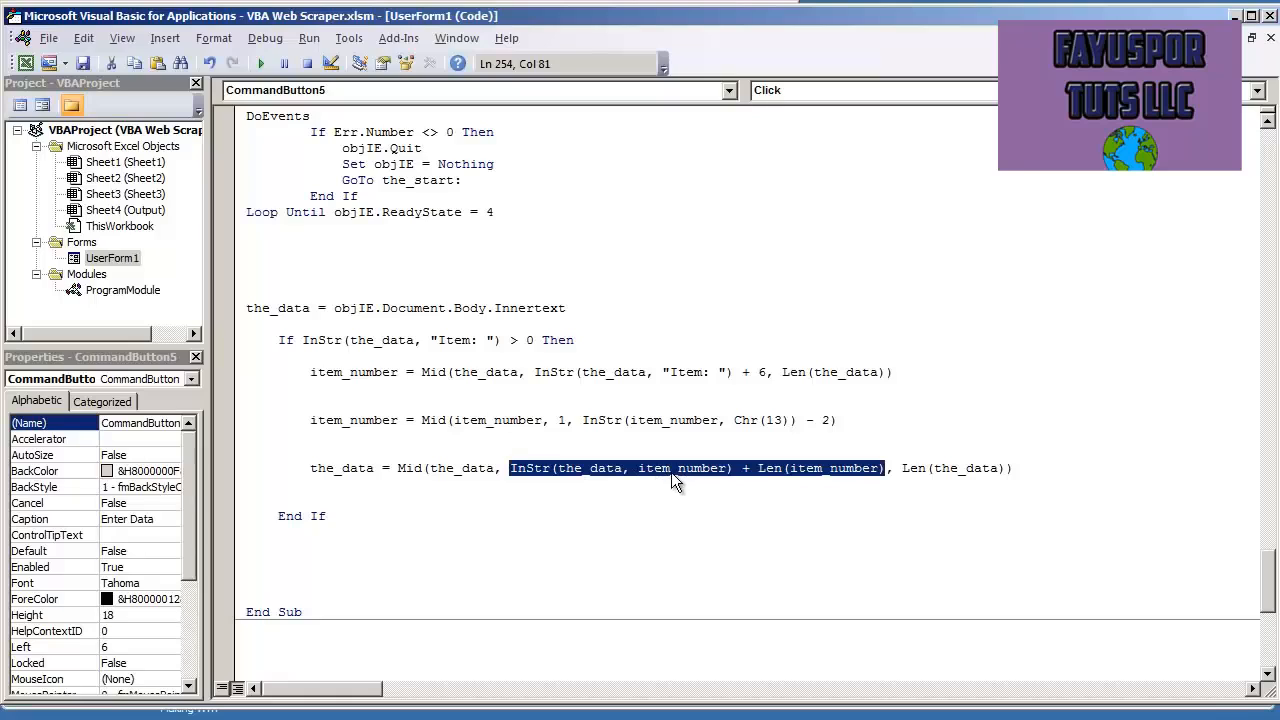
mouse_move(688, 483)
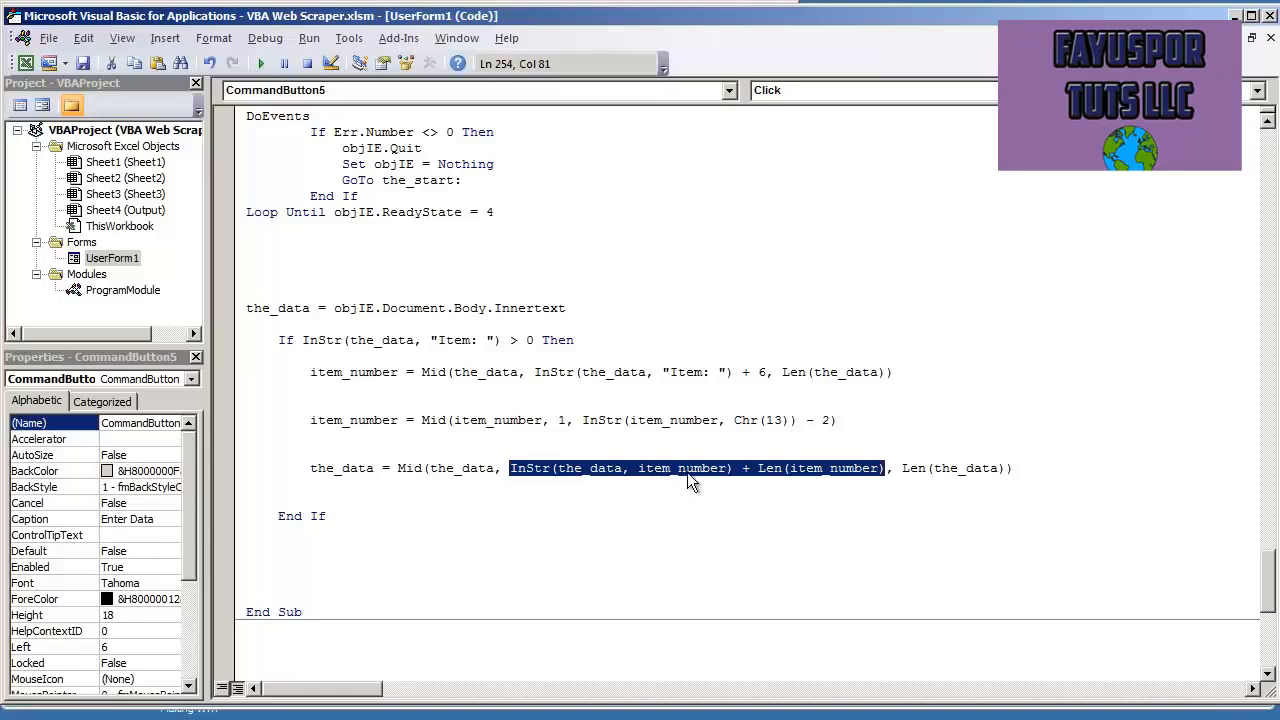
mouse_move(756, 480)
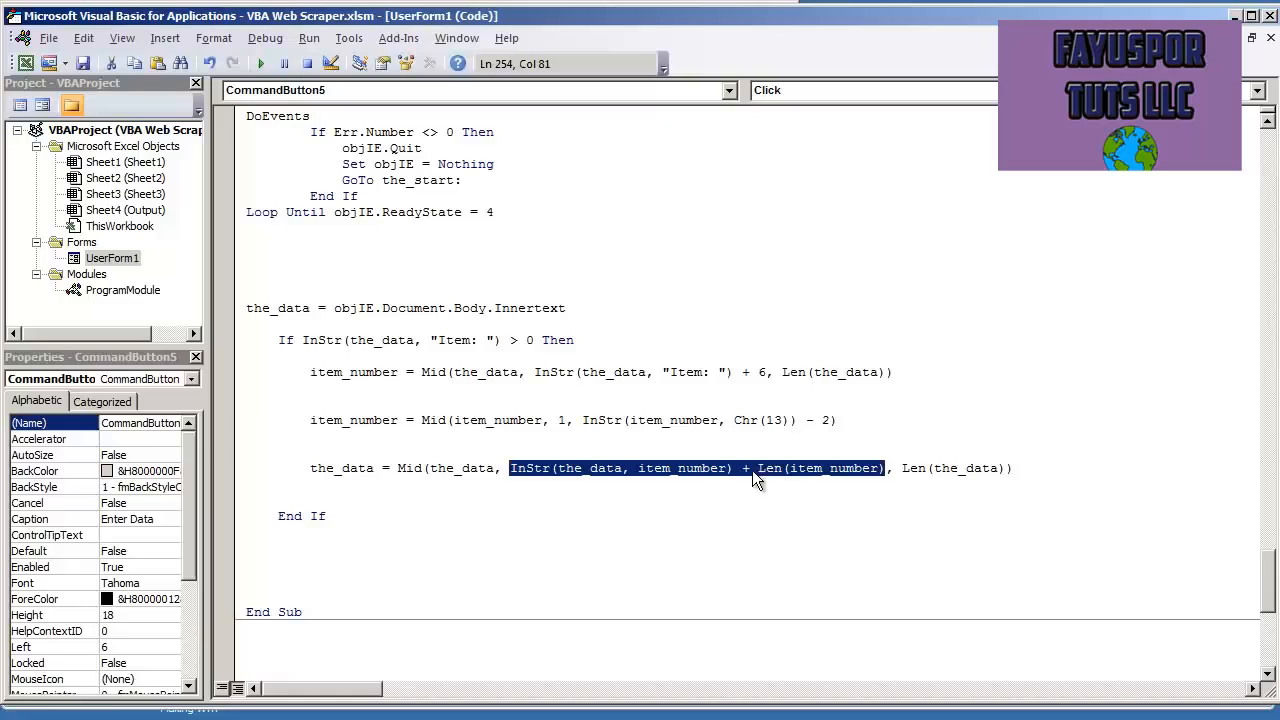
mouse_move(800, 480)
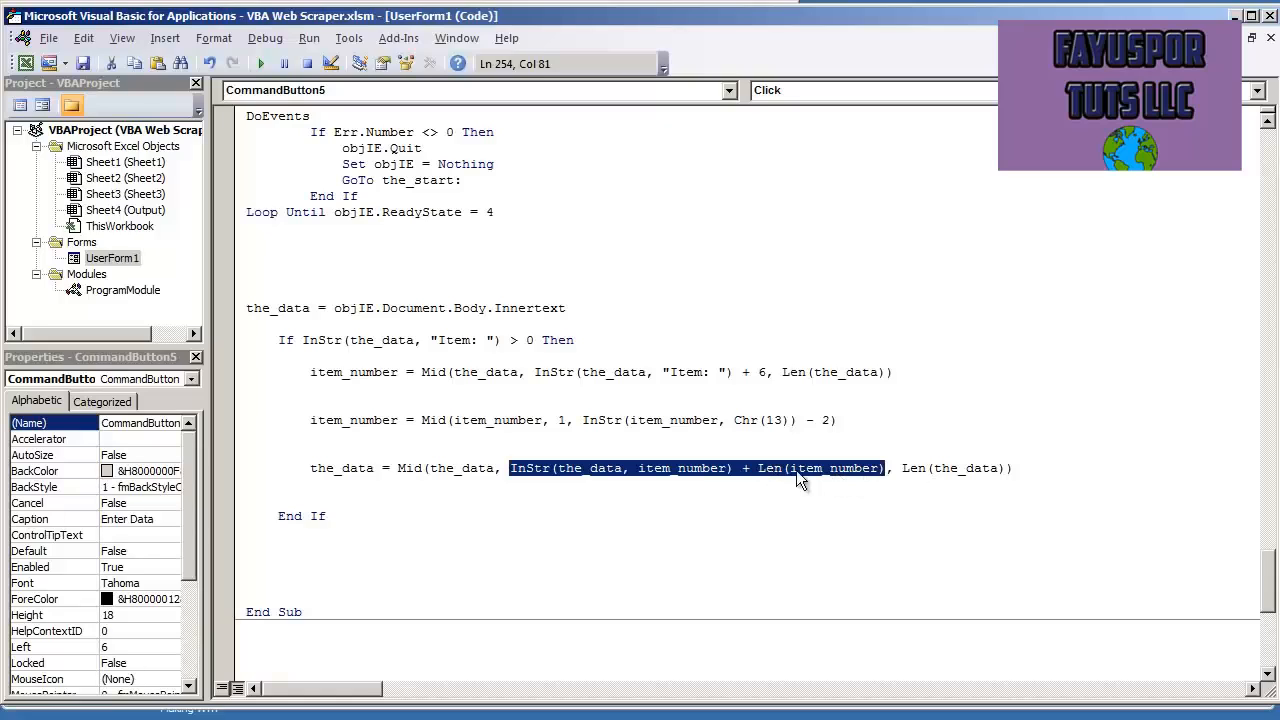
mouse_move(620, 478)
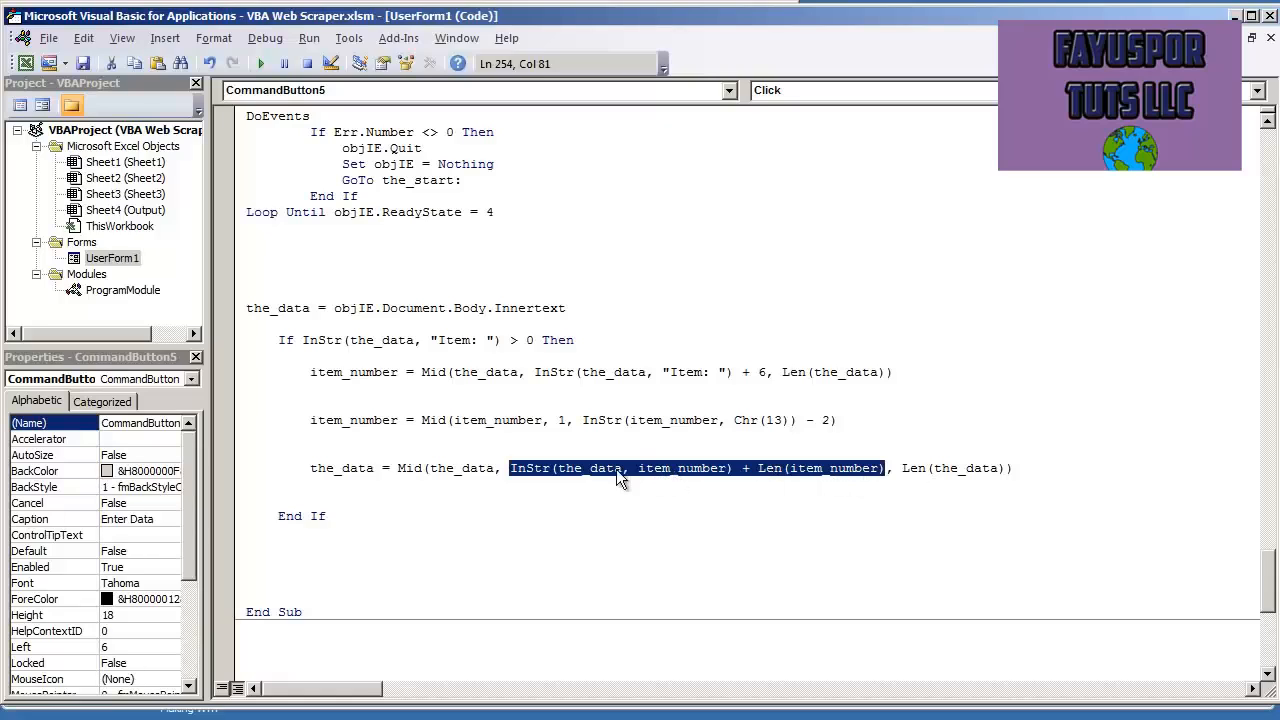
mouse_move(705, 474)
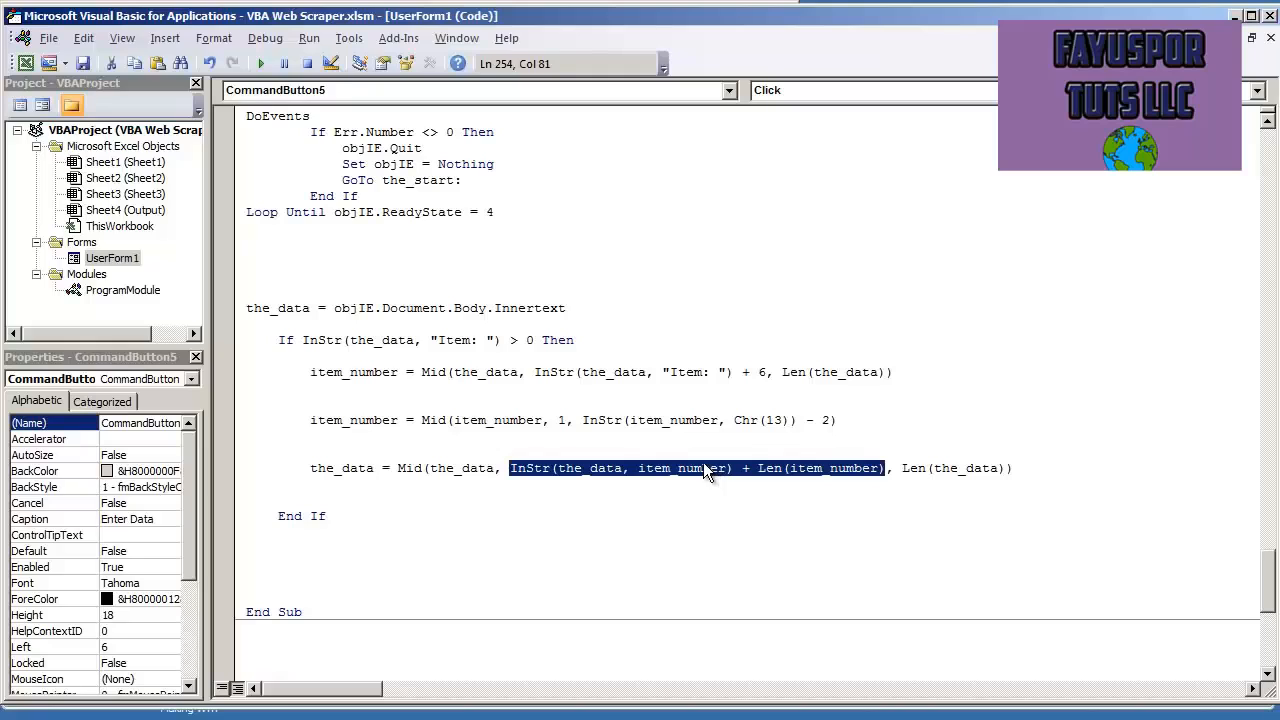
mouse_move(773, 483)
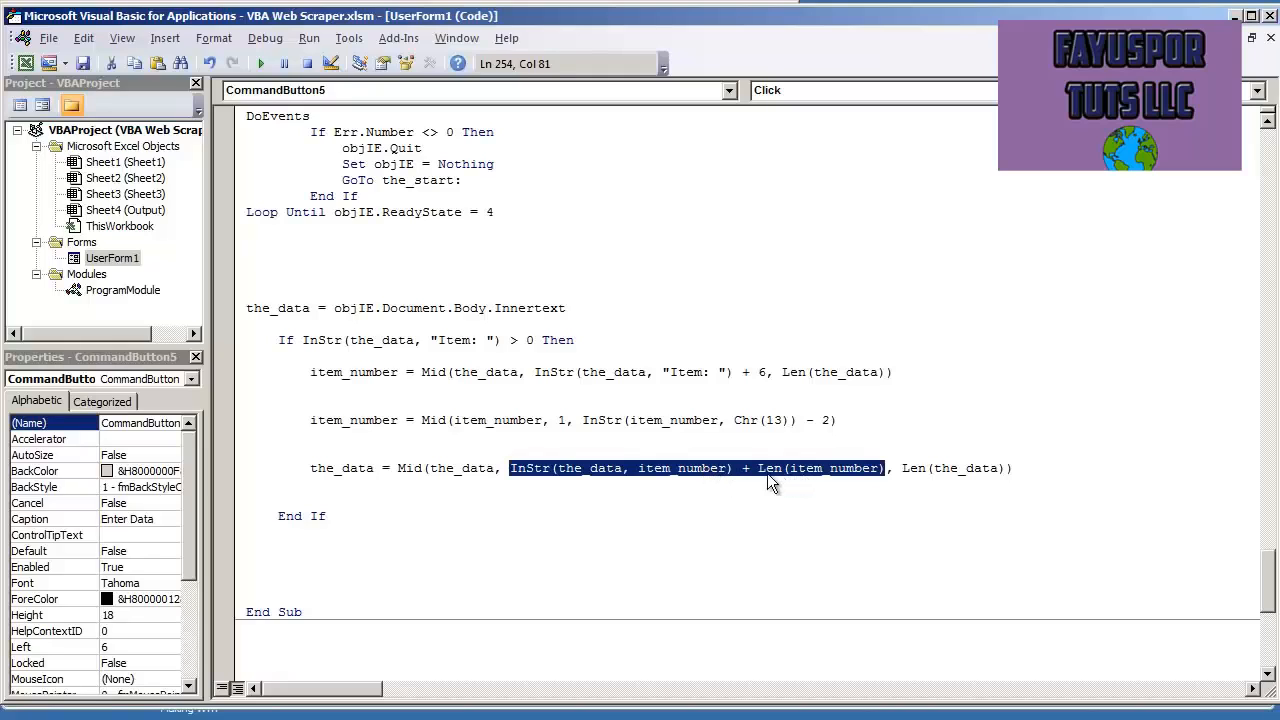
mouse_move(878, 478)
text(Loop Until InStr(the_data, "Item: ") = 0)
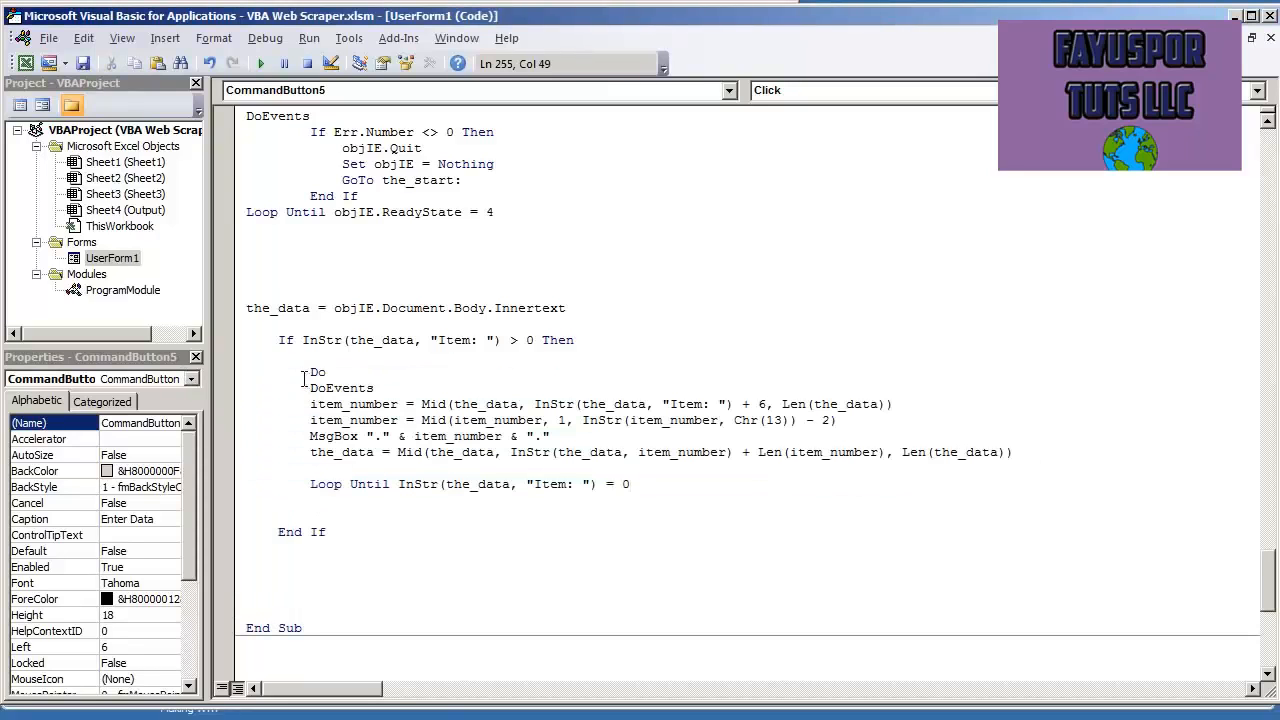
Step: Check the Do ... Loop Until InStr(the_data, "Item: ") = 0 exit condition around the parsing lines
click(404, 484)
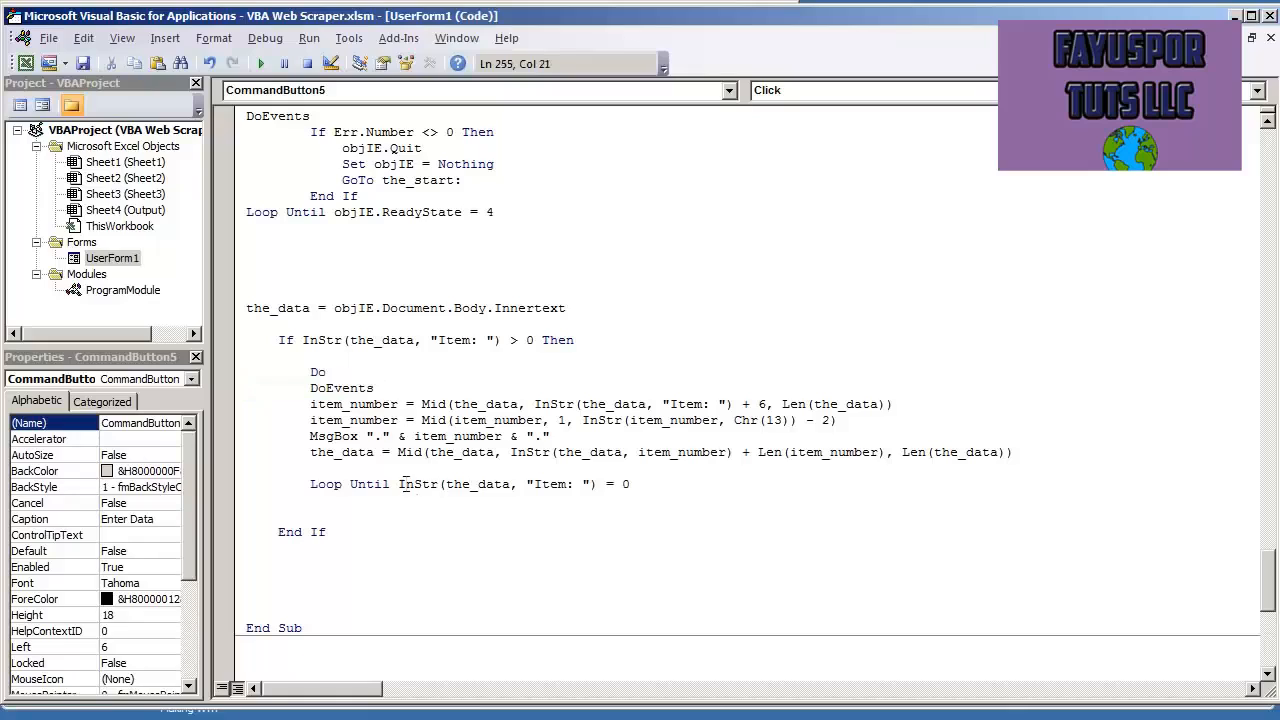
double_click(417, 484)
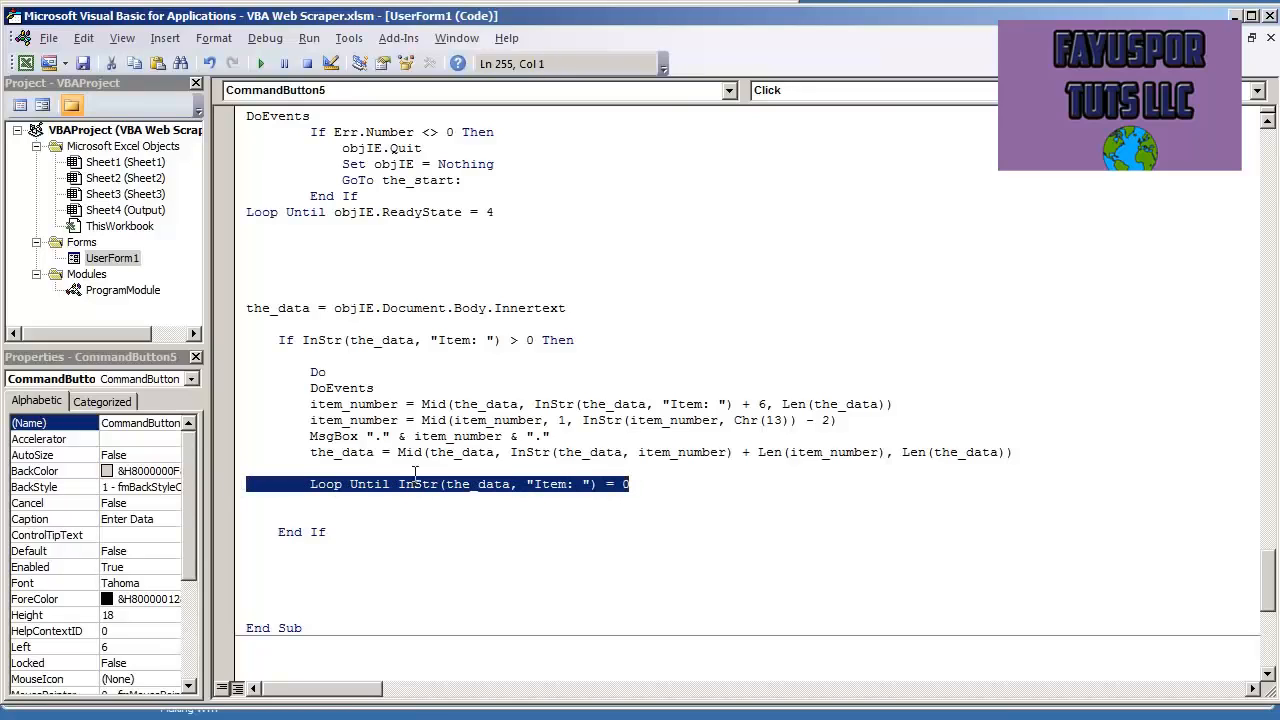
double_click(457, 436)
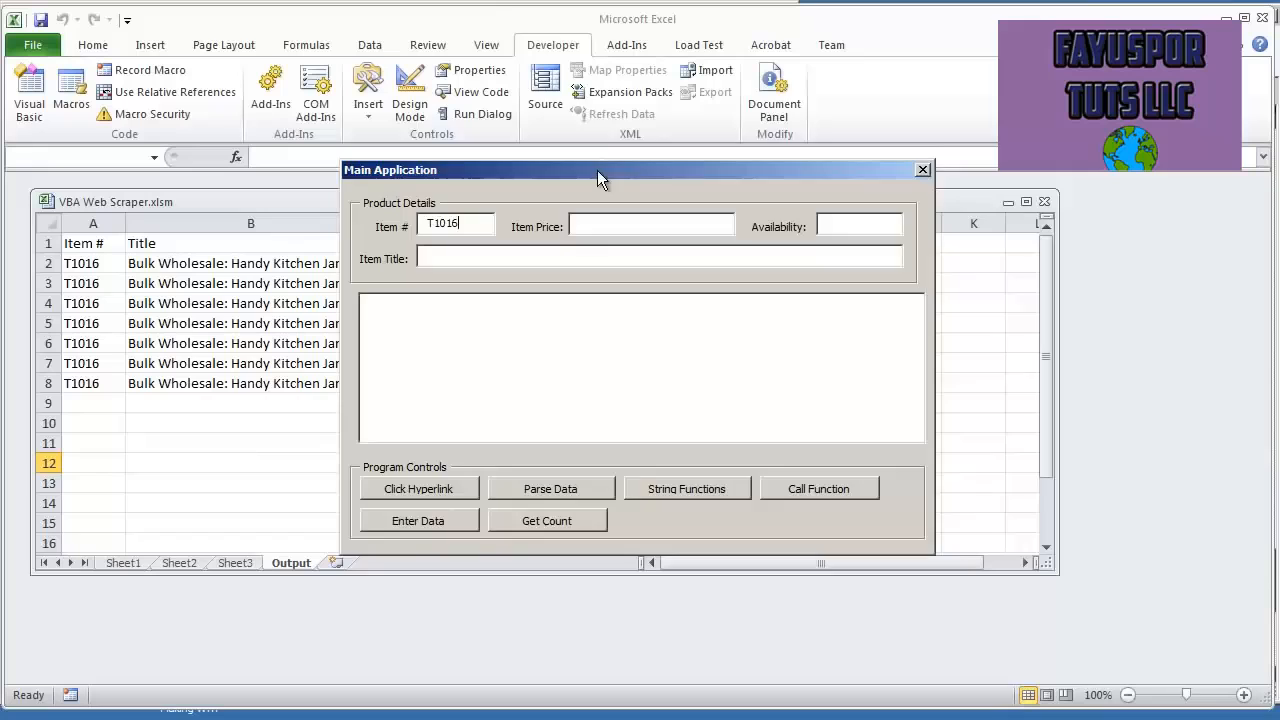
Step: Run Enter Data and step through the looped messages 13906, 15026, 10015279 and 14585
click(418, 488)
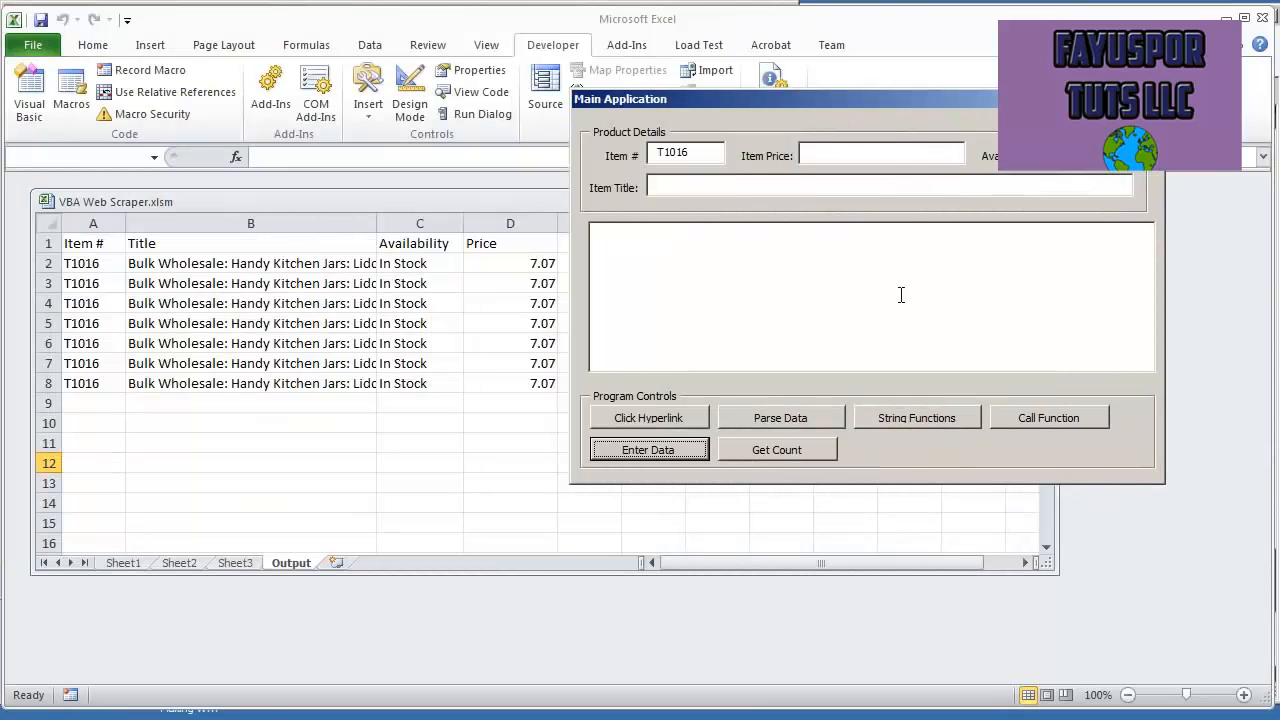
click(648, 449)
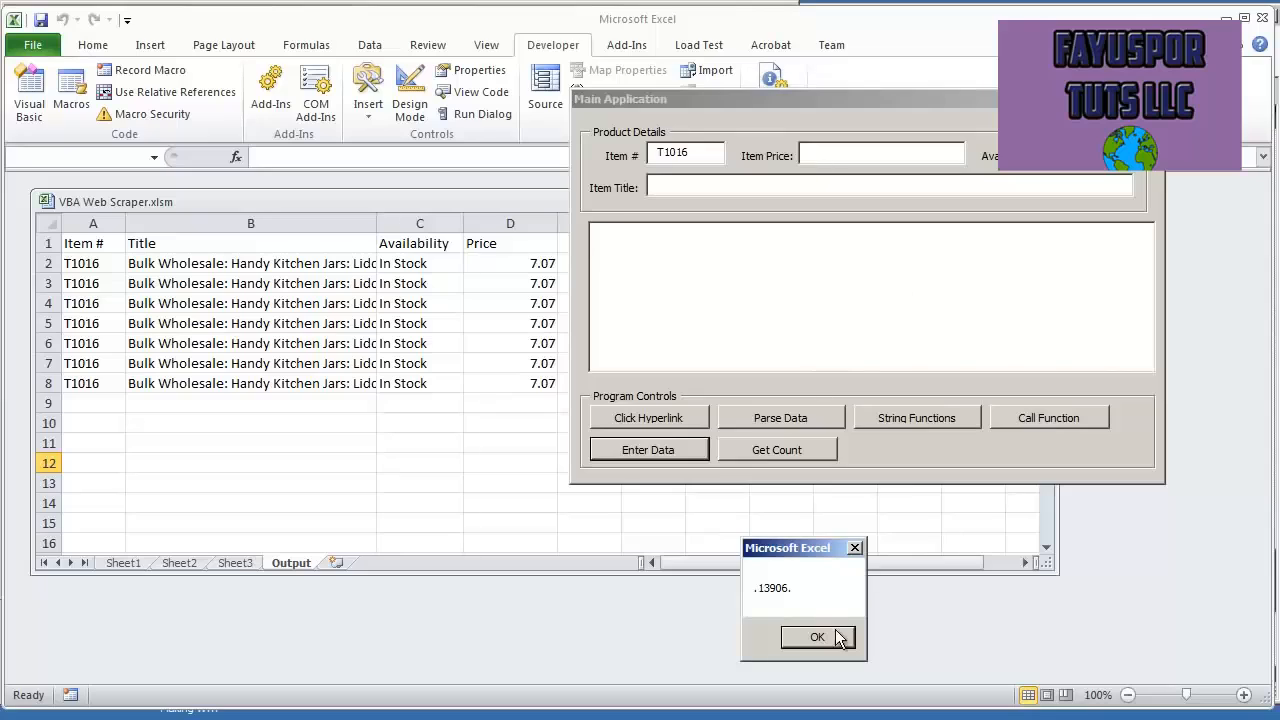
click(817, 637)
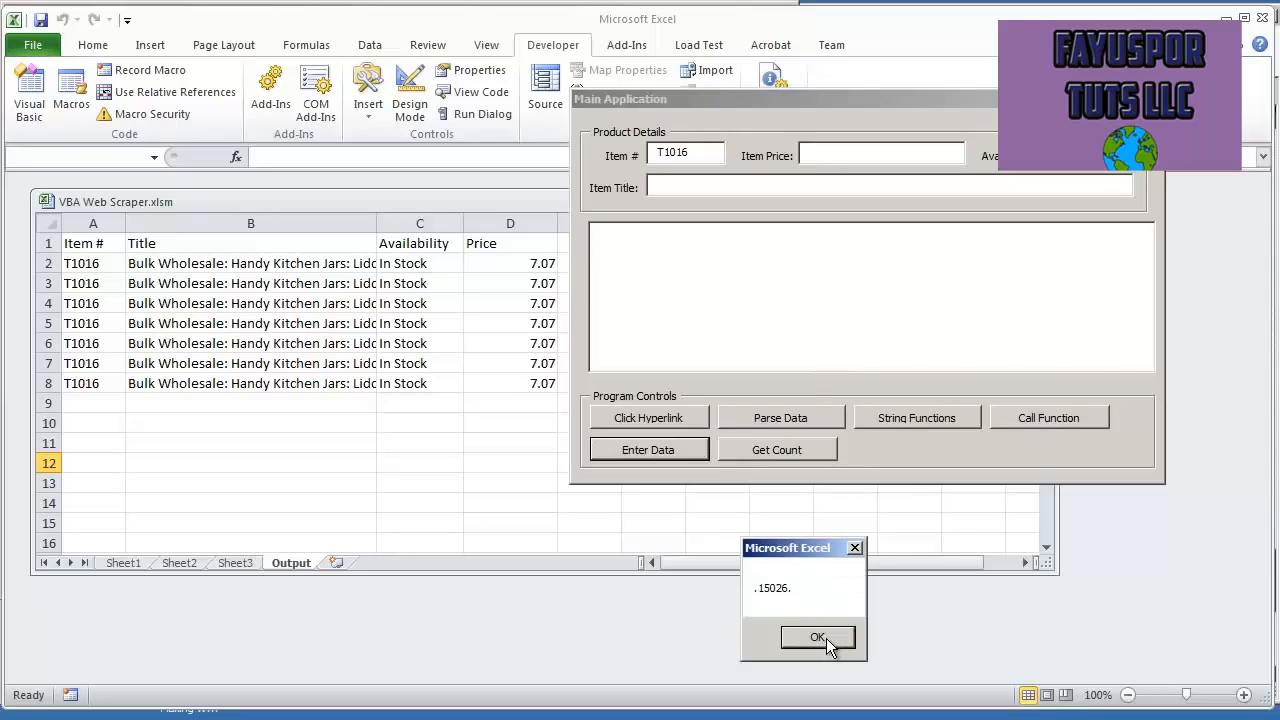
click(817, 637)
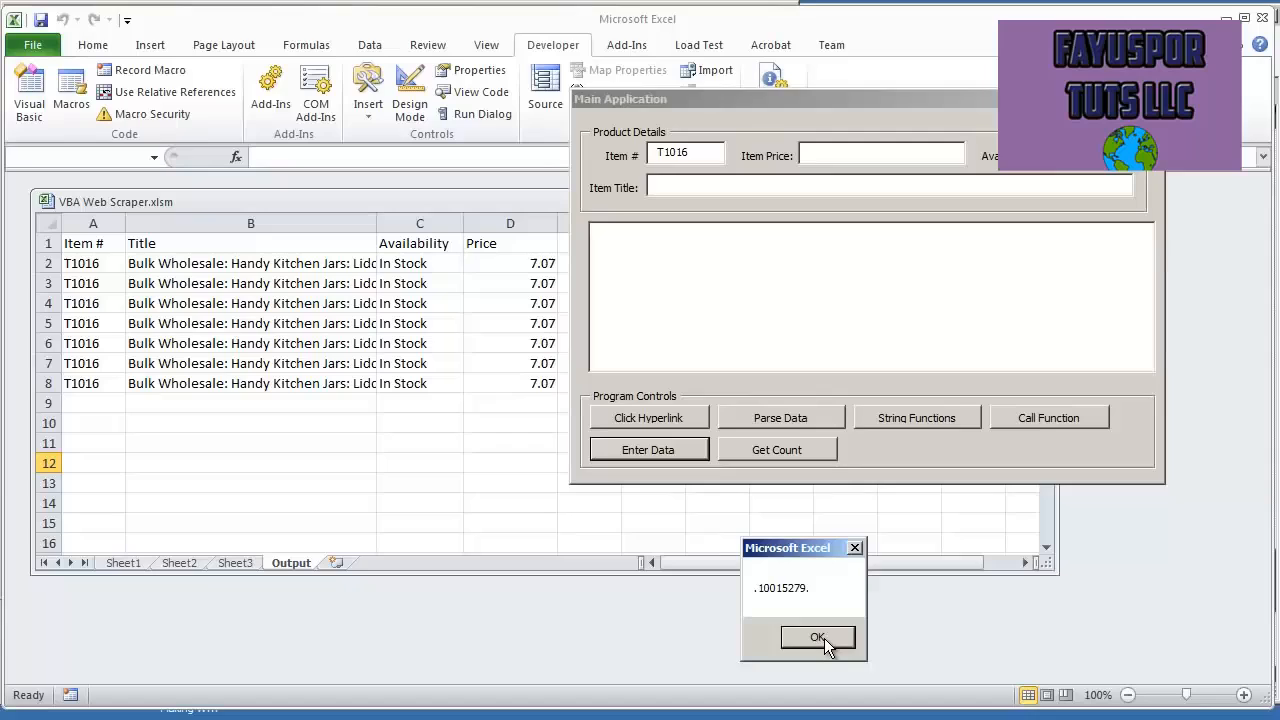
click(817, 637)
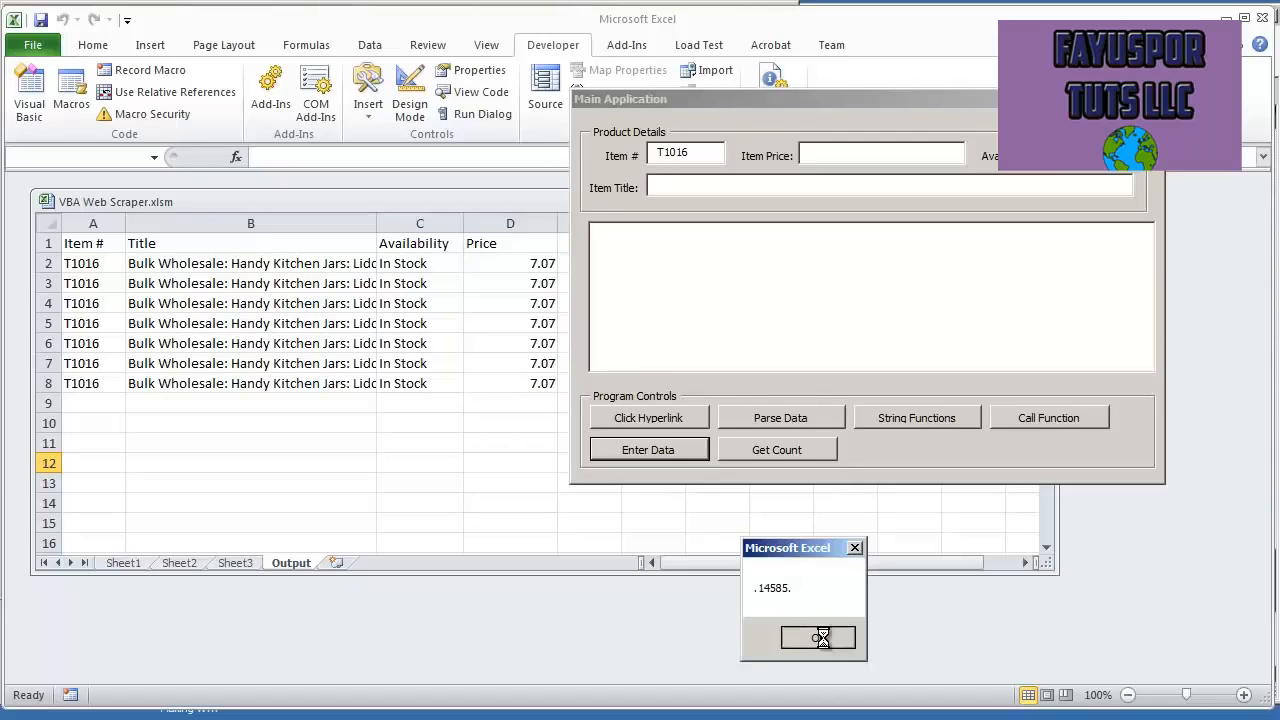
click(817, 637)
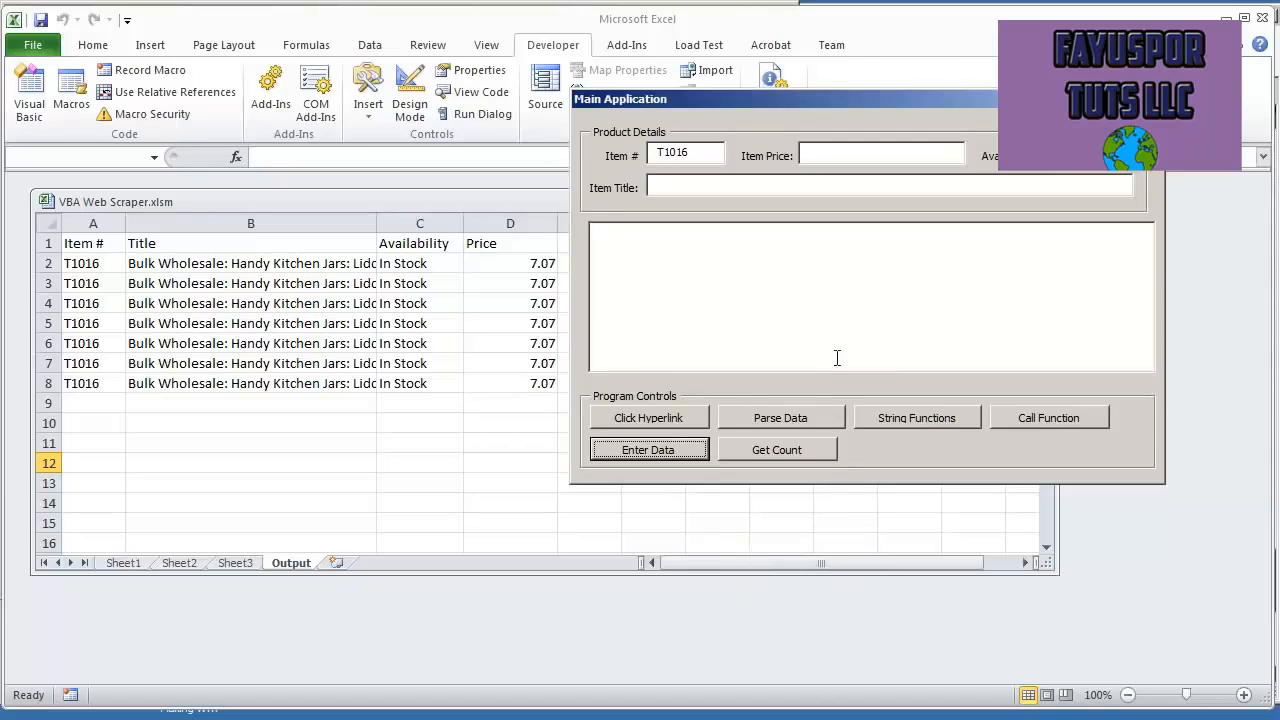
Step: Return from the form's text box to the looping macro code in the VBA editor
click(870, 300)
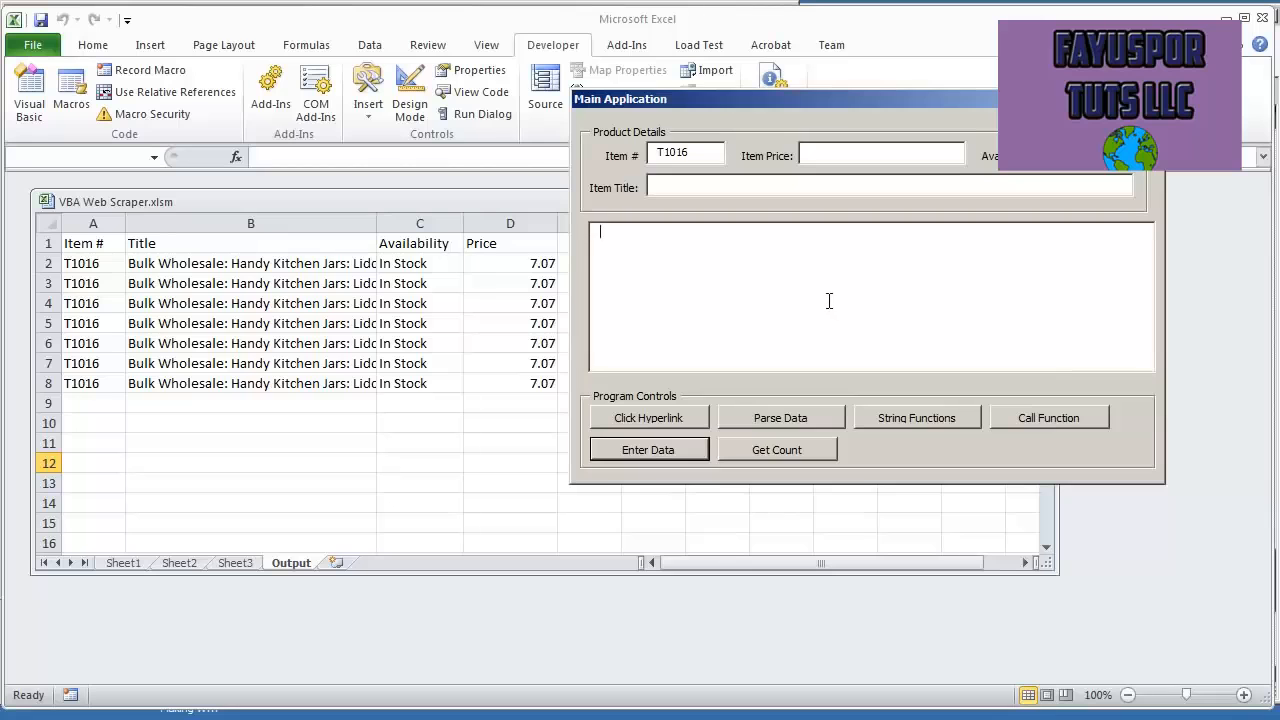
double_click(648, 449)
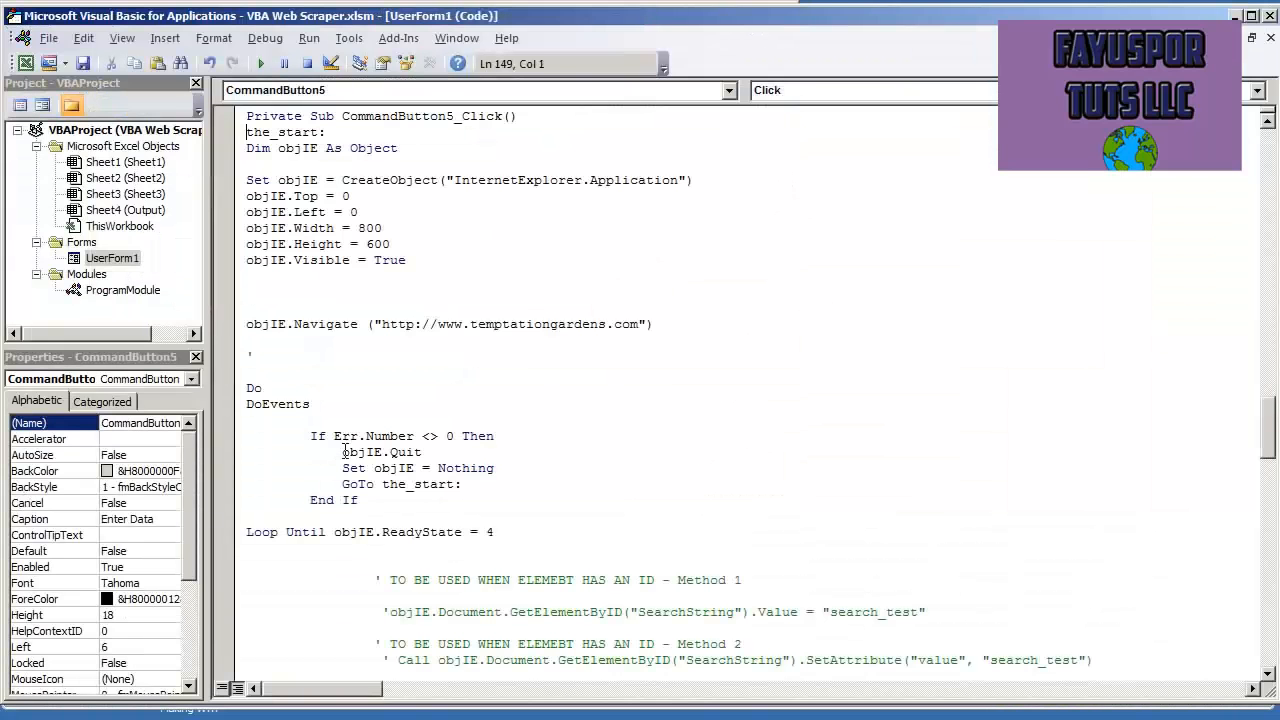
scroll(down, 3)
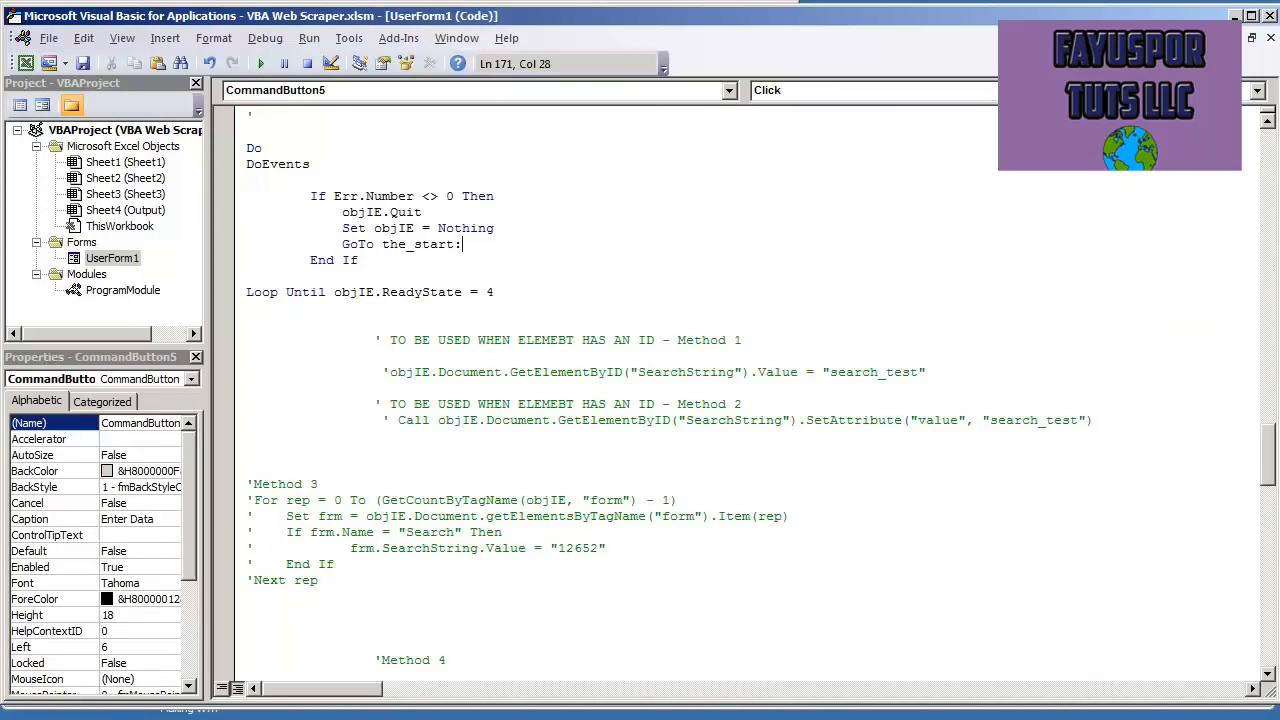